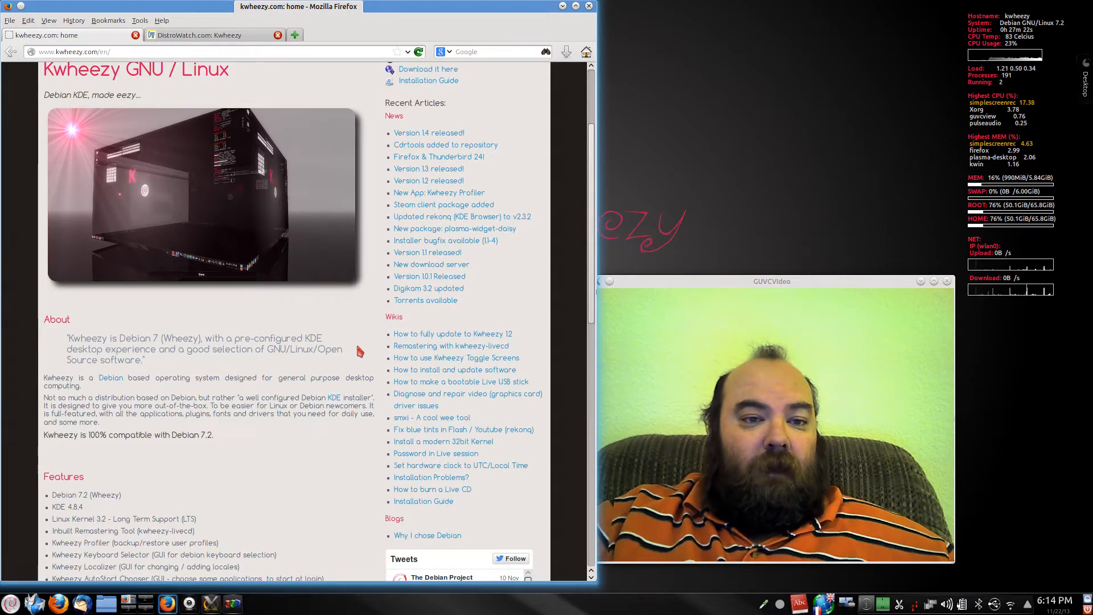
mouse_move(306, 197)
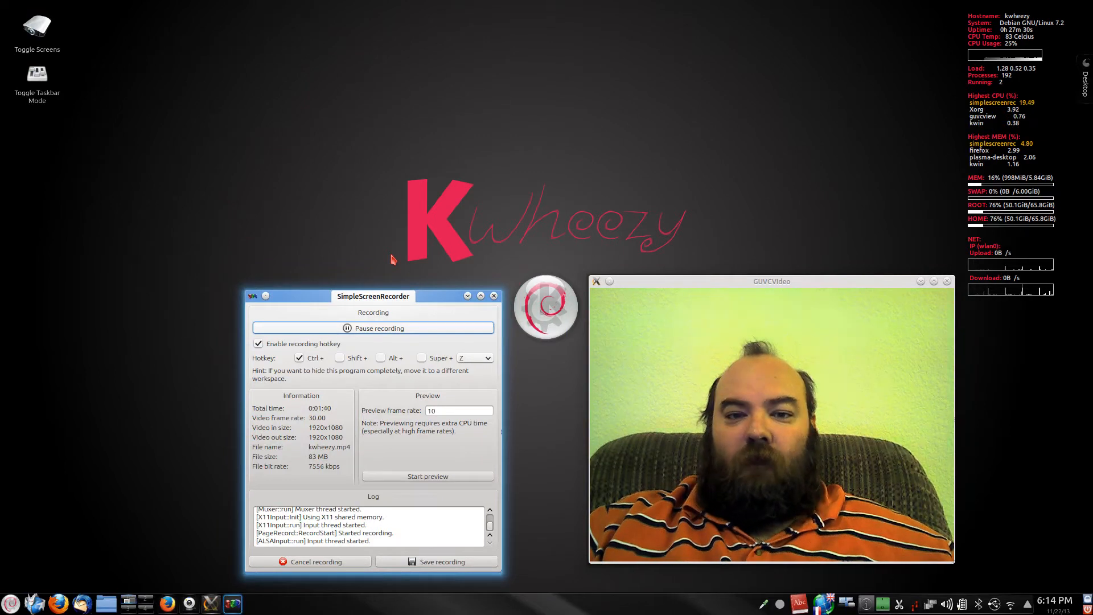
mouse_move(335, 188)
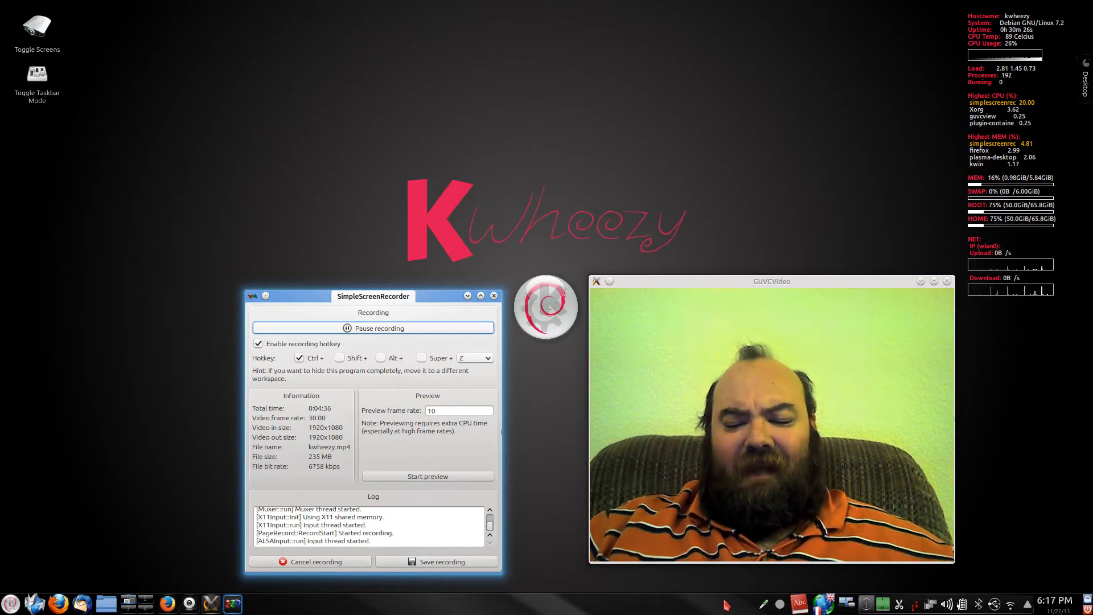
mouse_move(998, 588)
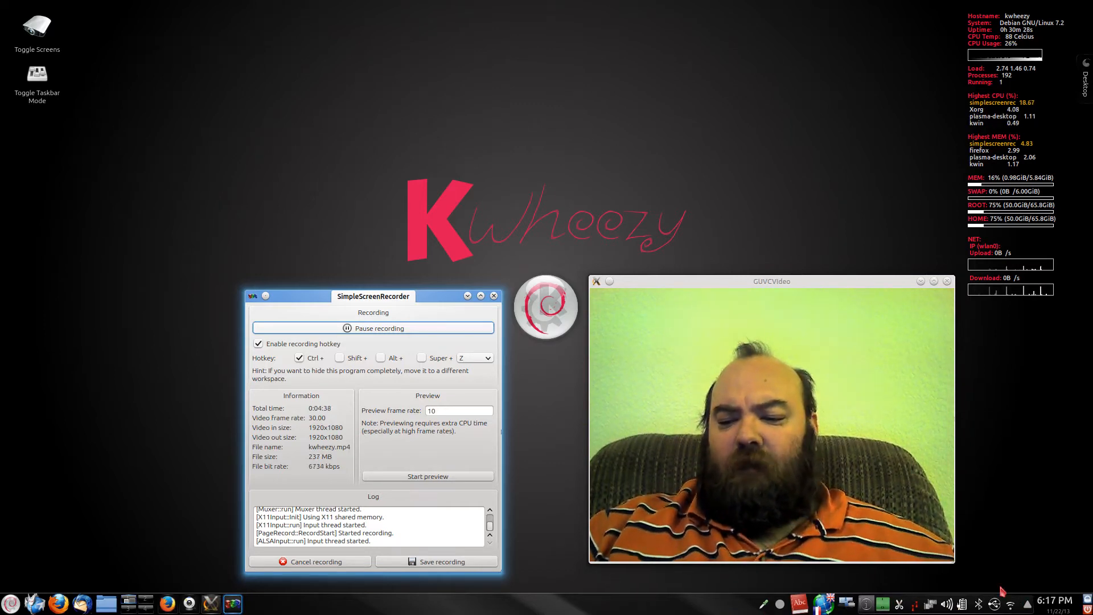
mouse_move(1004, 576)
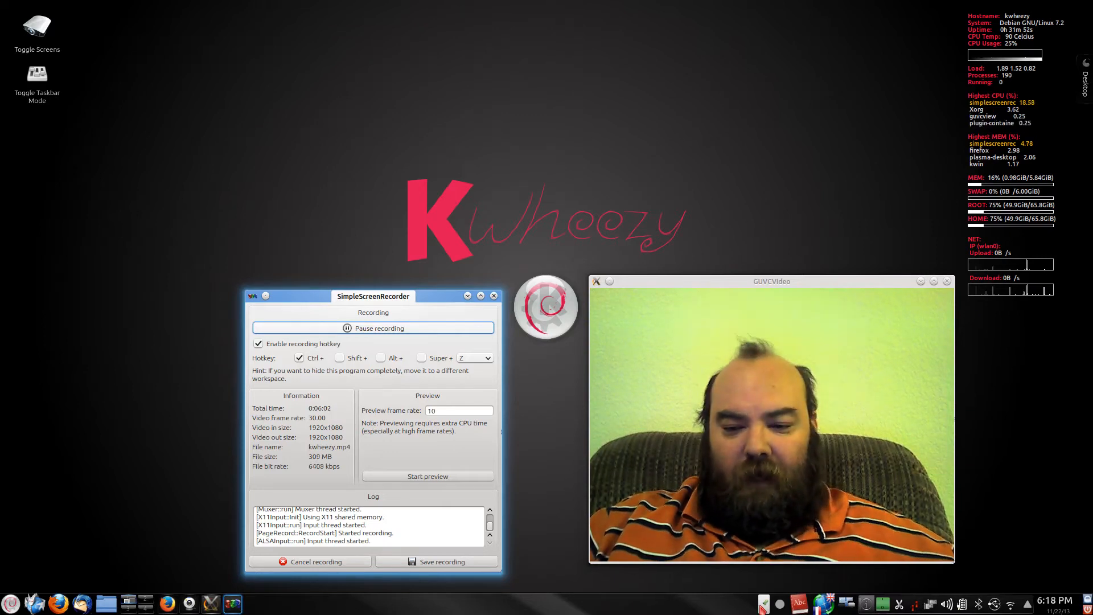
mouse_move(144, 205)
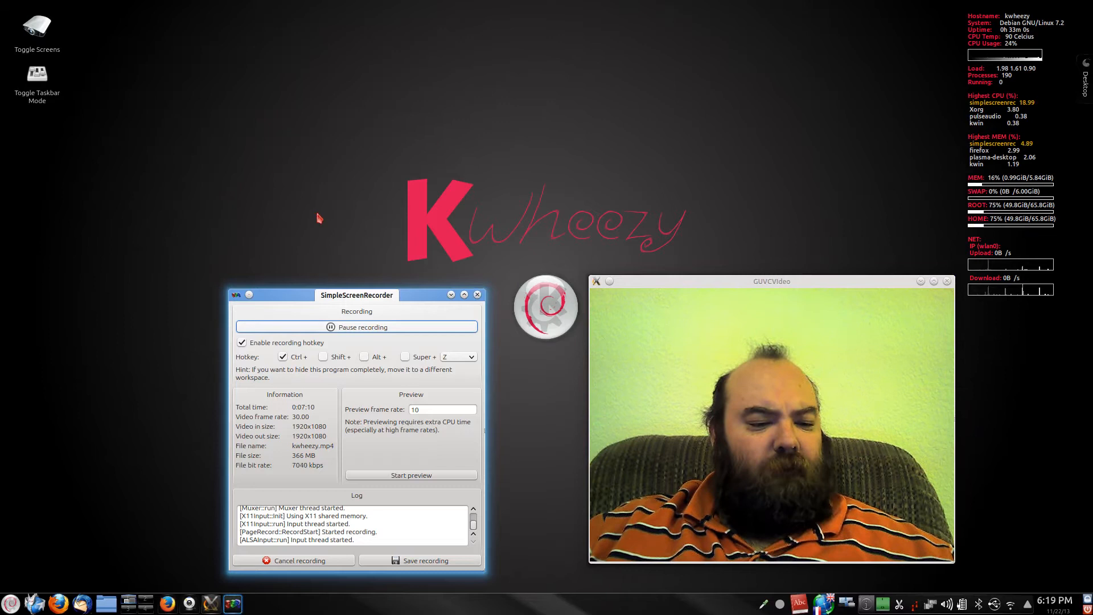
mouse_move(166, 480)
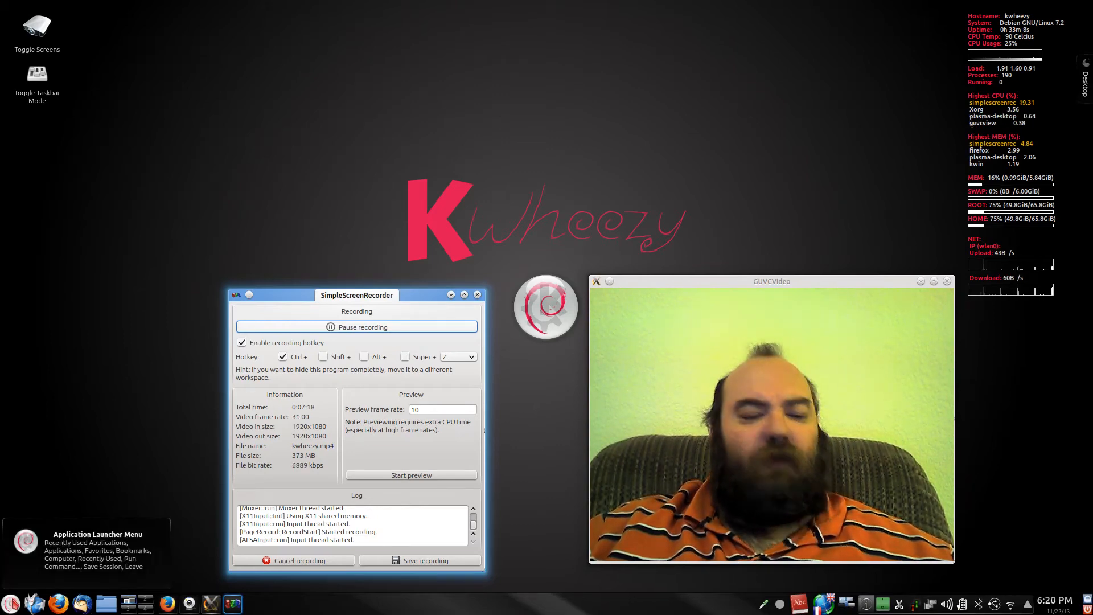
click(12, 604)
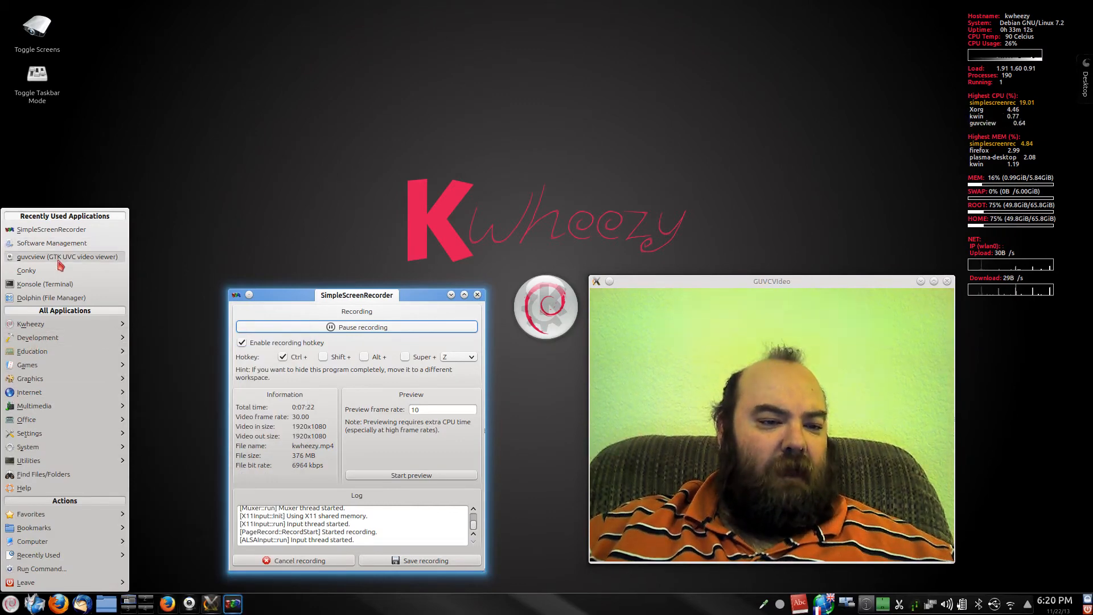
click(29, 392)
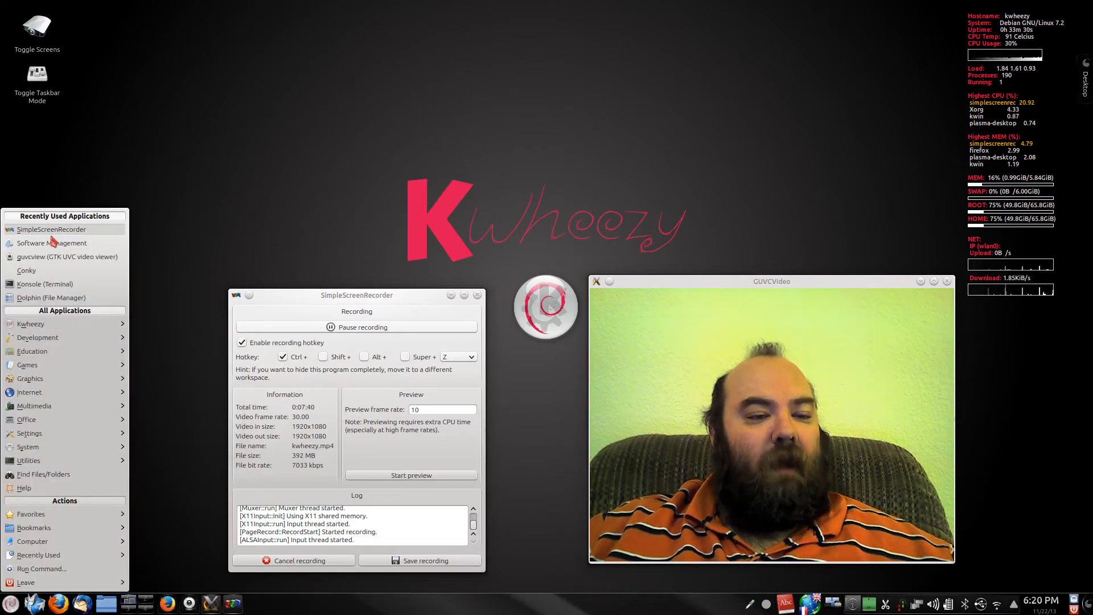
click(29, 323)
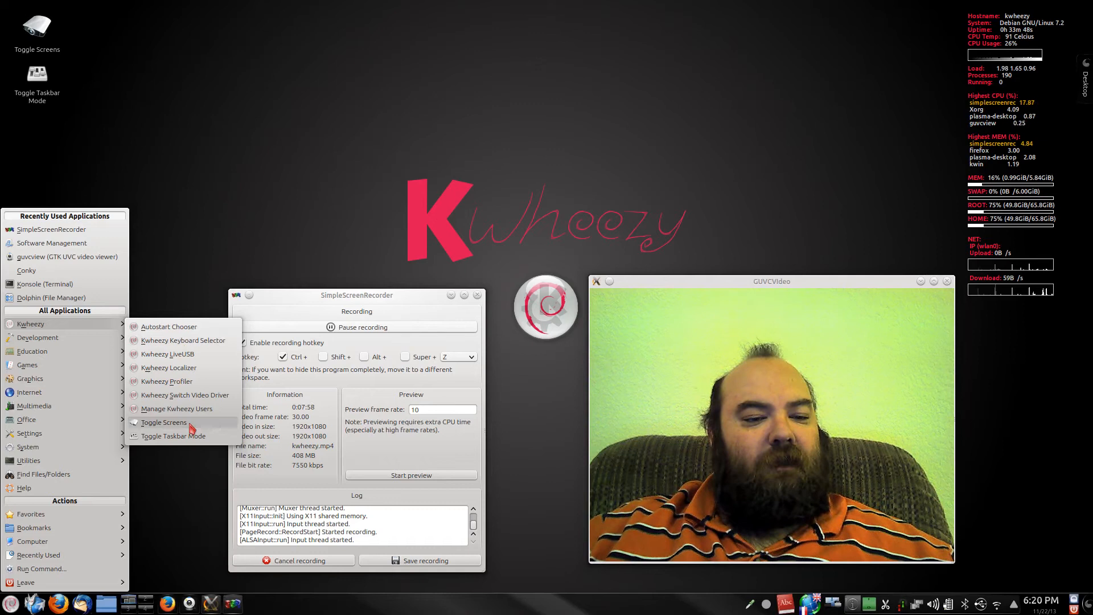
mouse_move(177, 408)
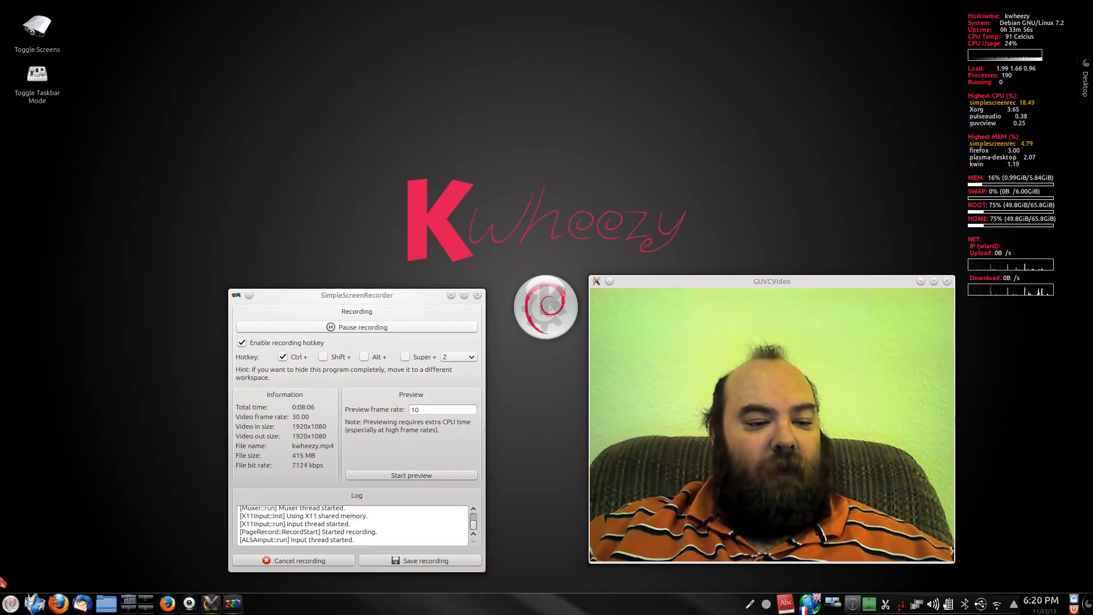
click(8, 603)
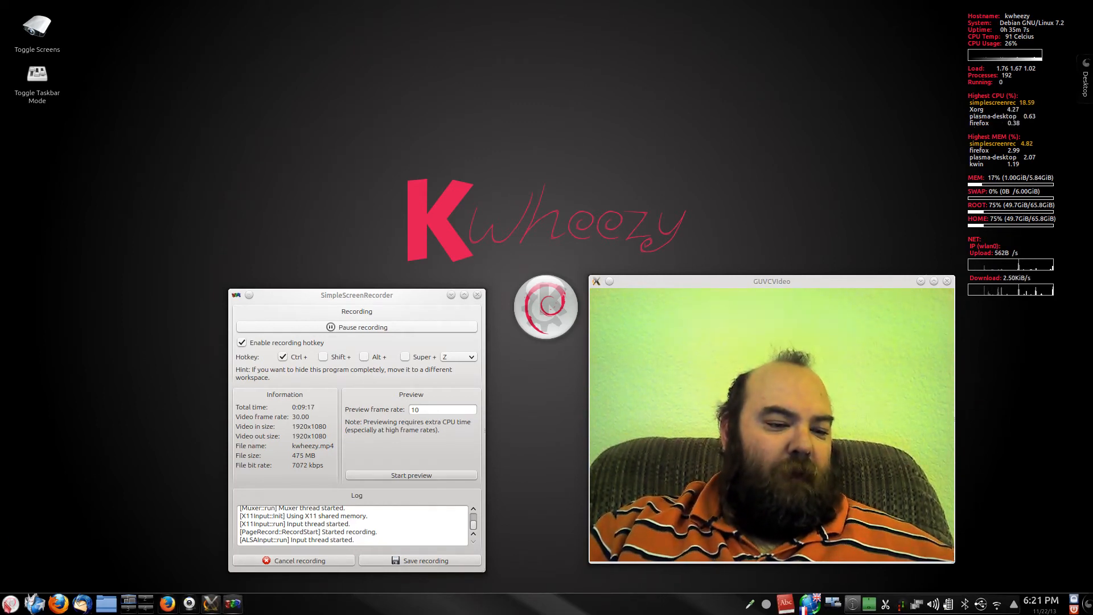
click(9, 604)
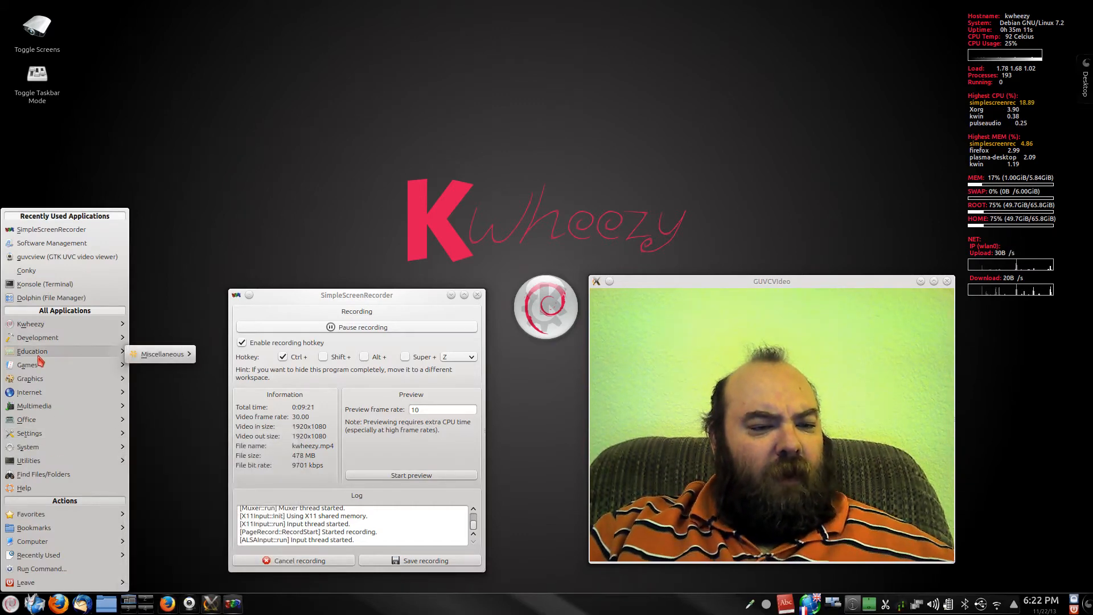
mouse_move(162, 354)
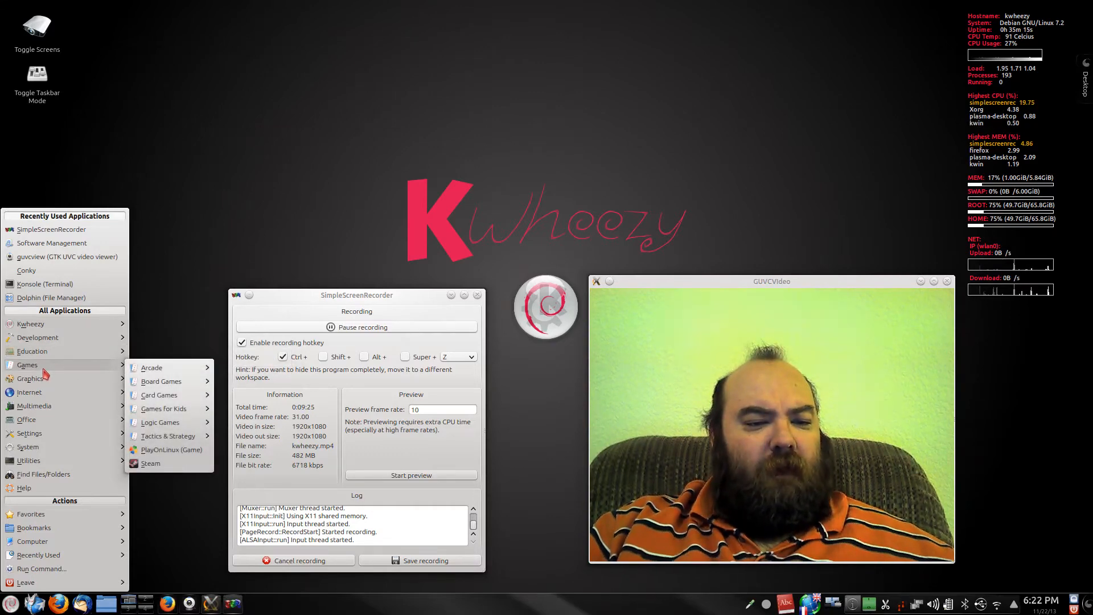
mouse_move(160, 395)
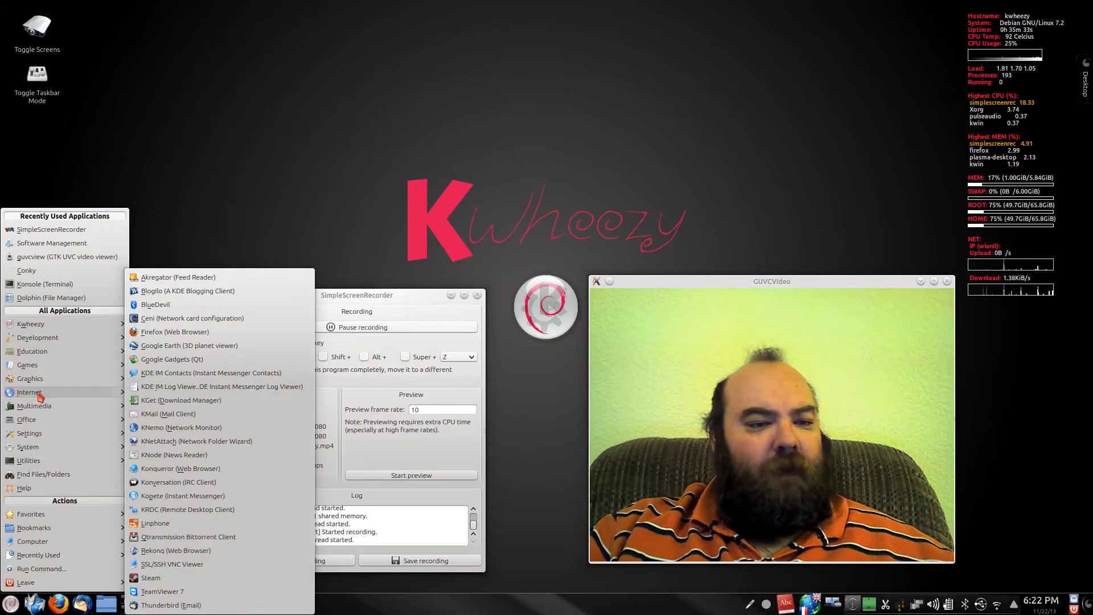
mouse_move(33, 405)
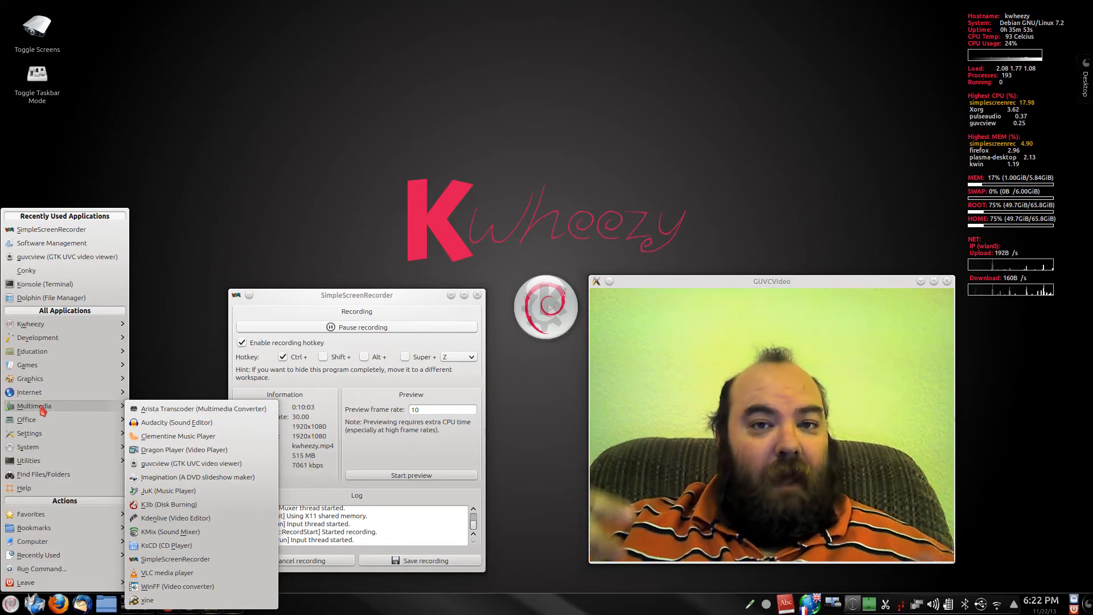
click(42, 410)
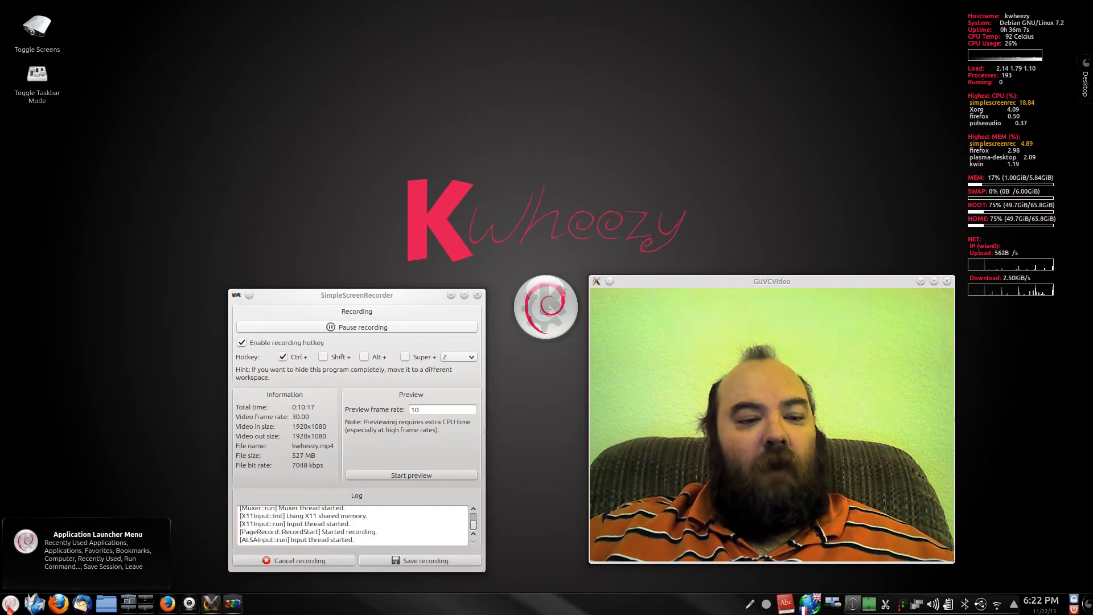
Step: Open the K application launcher showing recently used and all applications
click(10, 603)
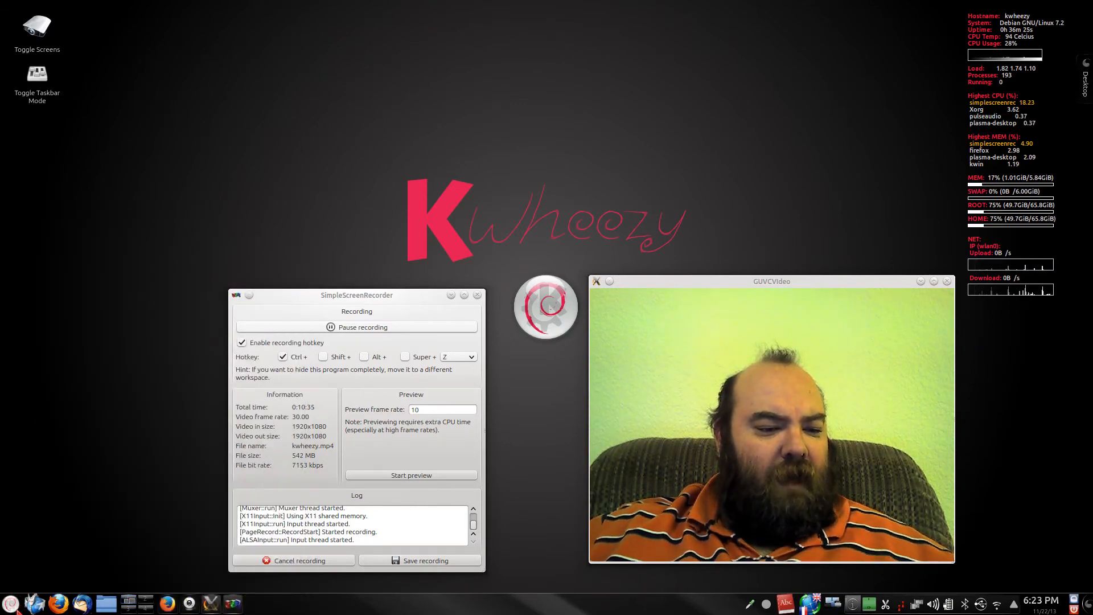
click(7, 603)
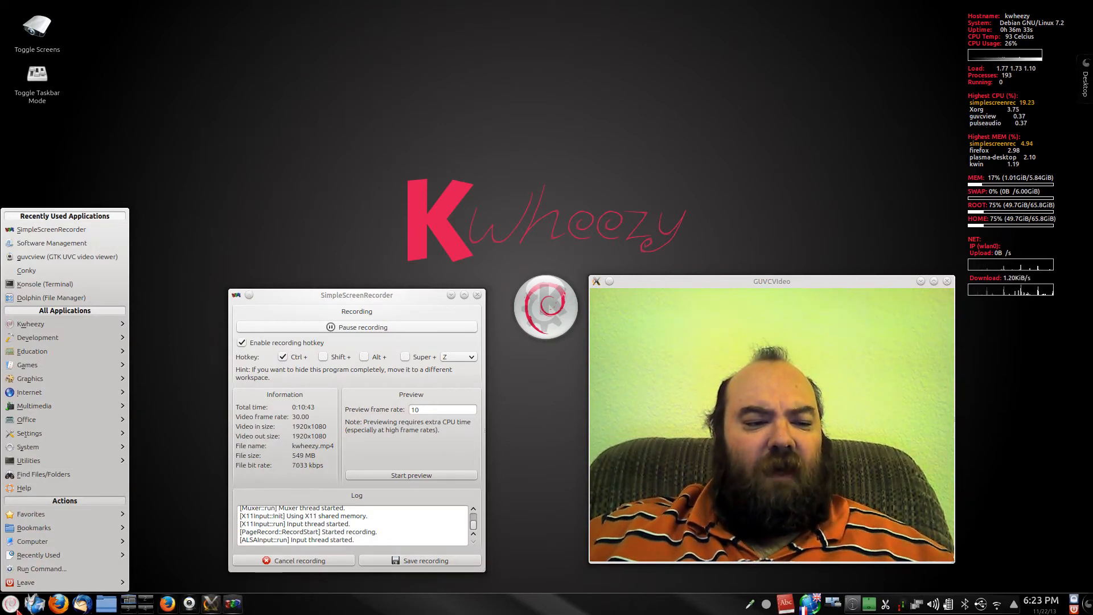
Step: Reopen the K menu and switch to the favourites launcher with a search field
click(30, 432)
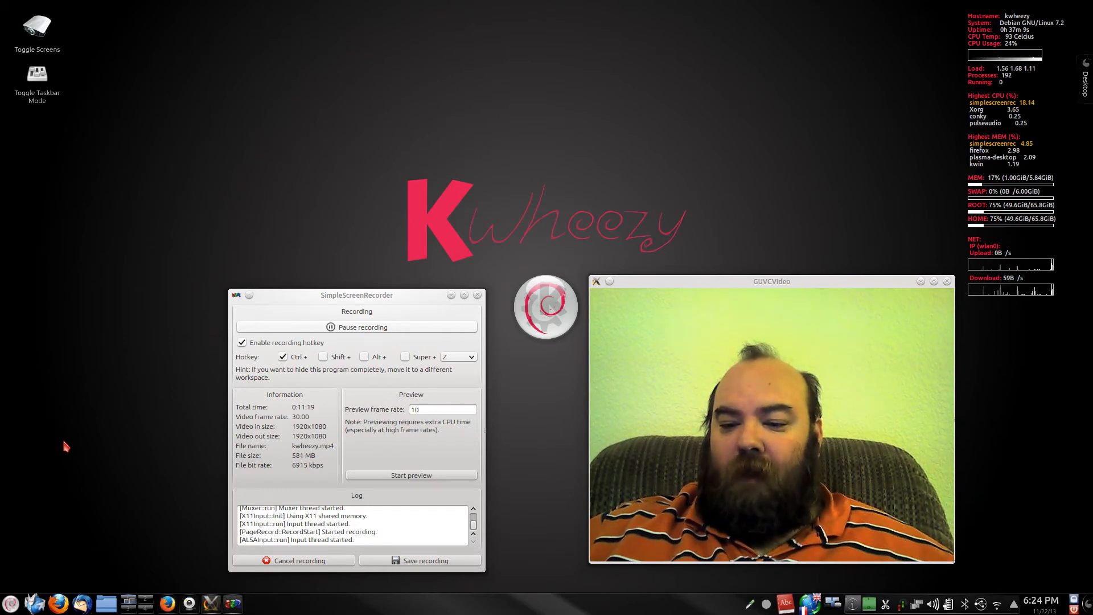
click(10, 604)
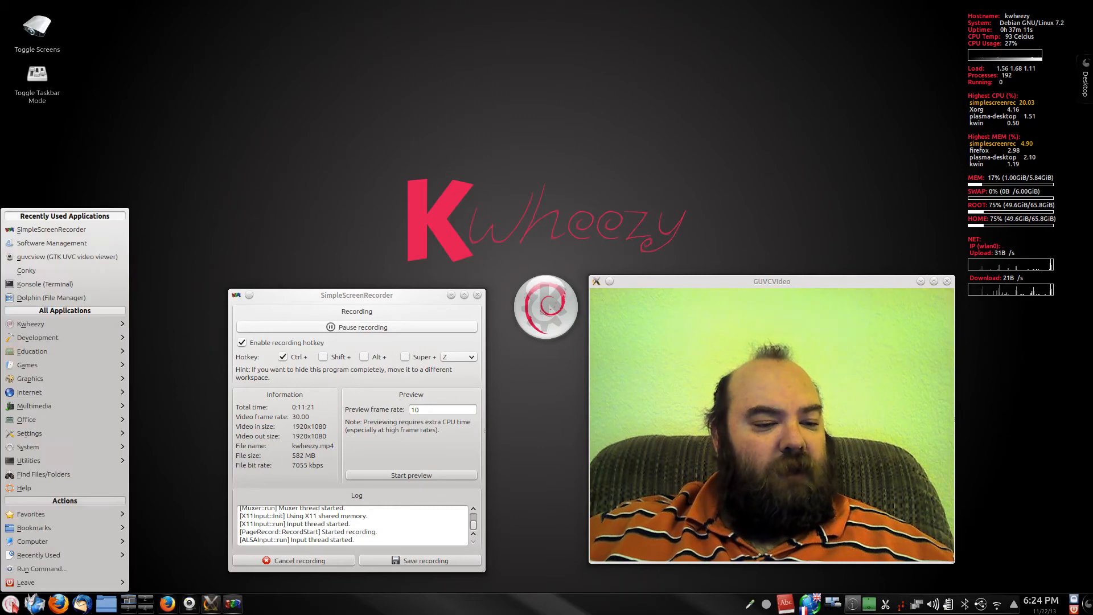
click(27, 446)
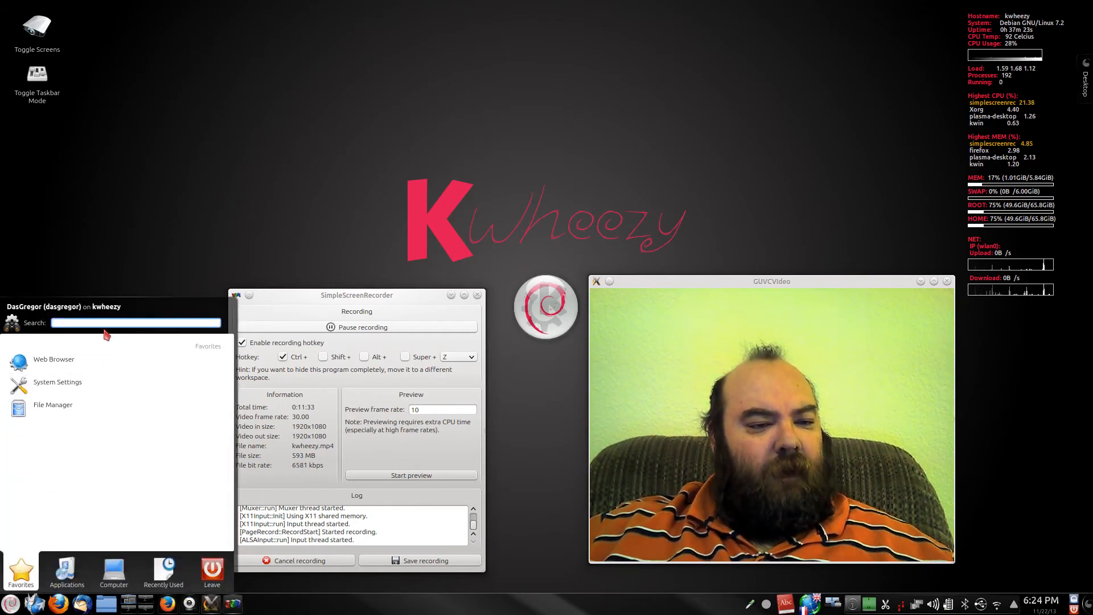
Step: Search 'sof' in the launcher and start Software Management from the results
text(software)
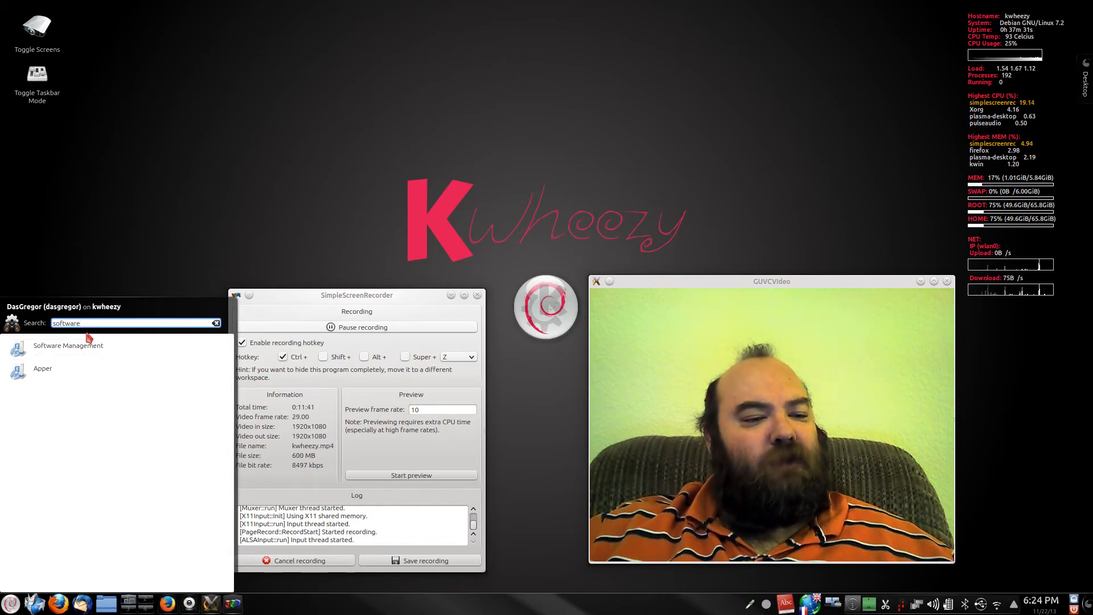
click(67, 345)
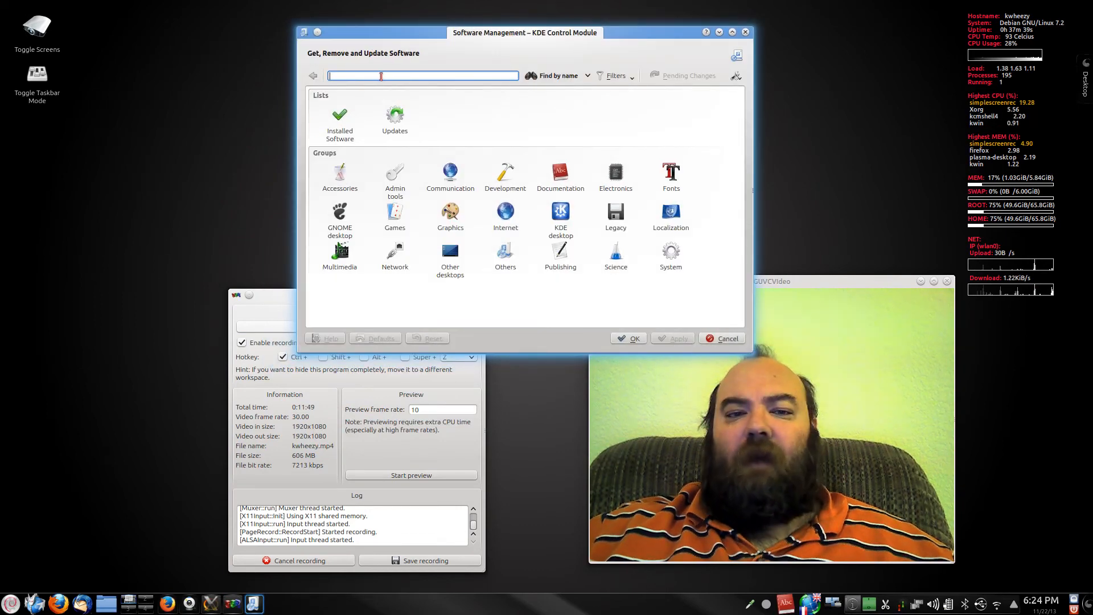
text(guvcview)
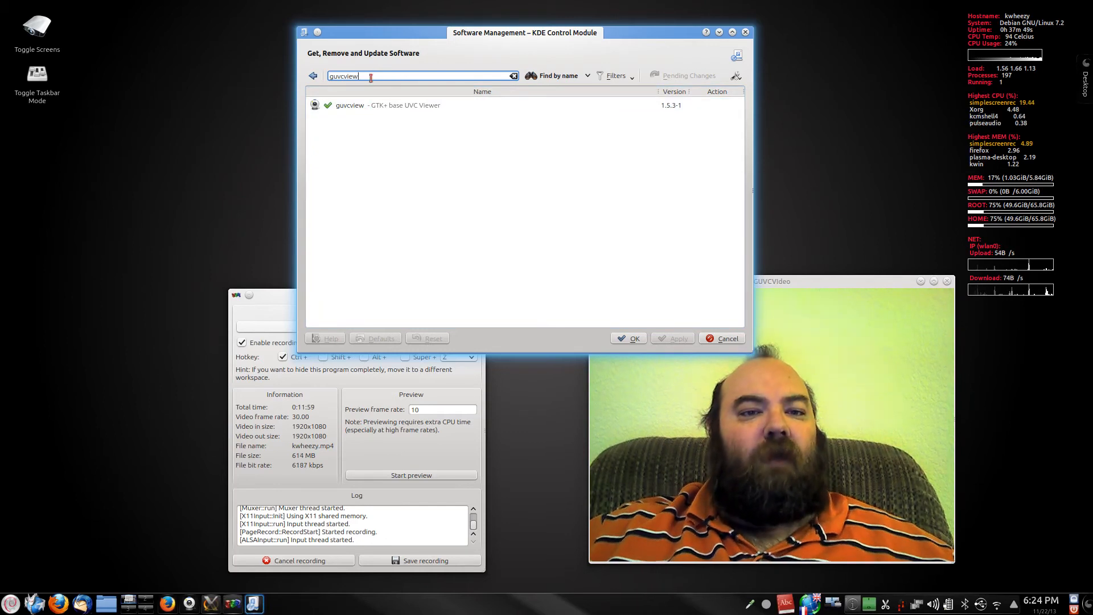
text(qt)
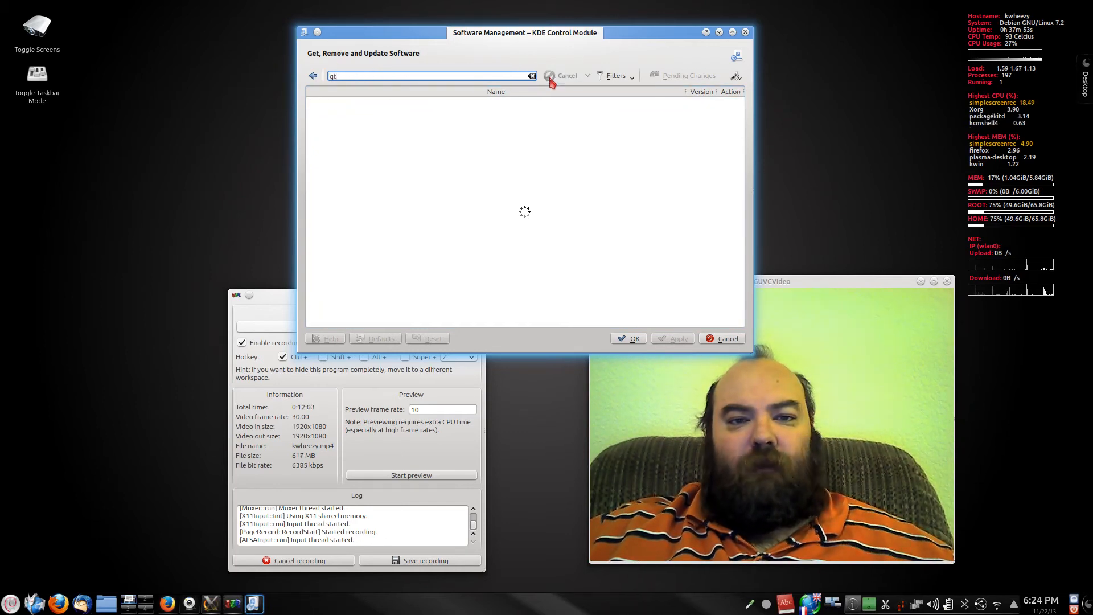
click(550, 75)
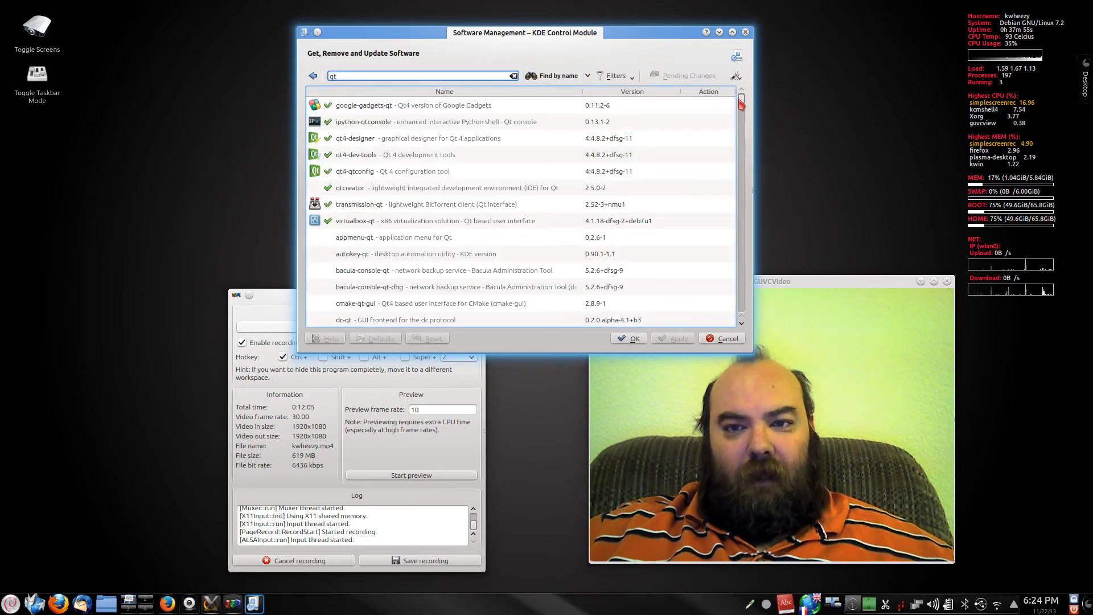
scroll(down, 3)
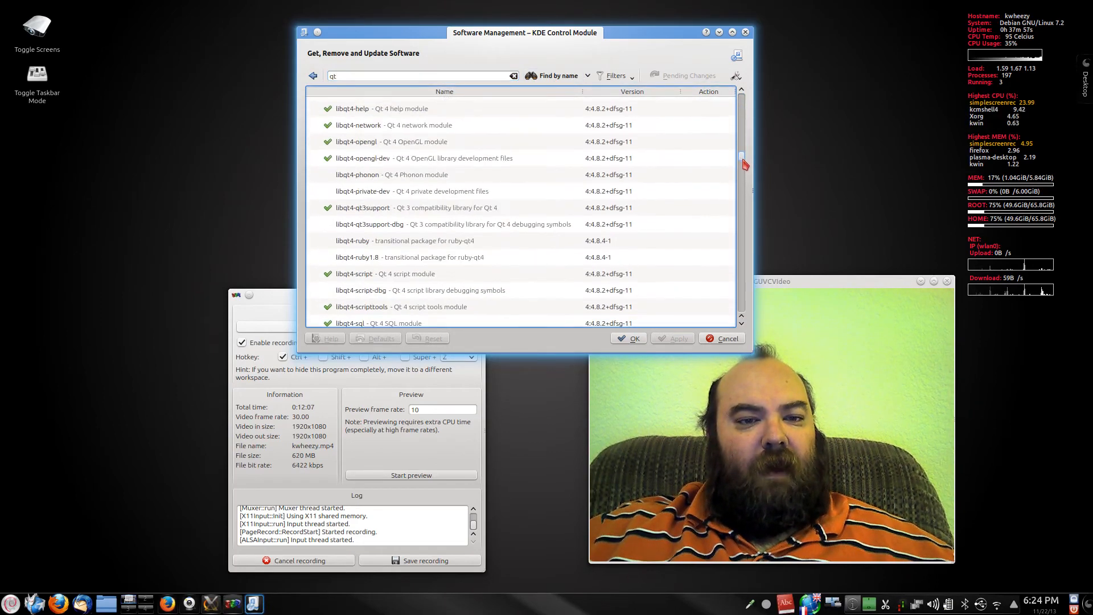
scroll(down, 3)
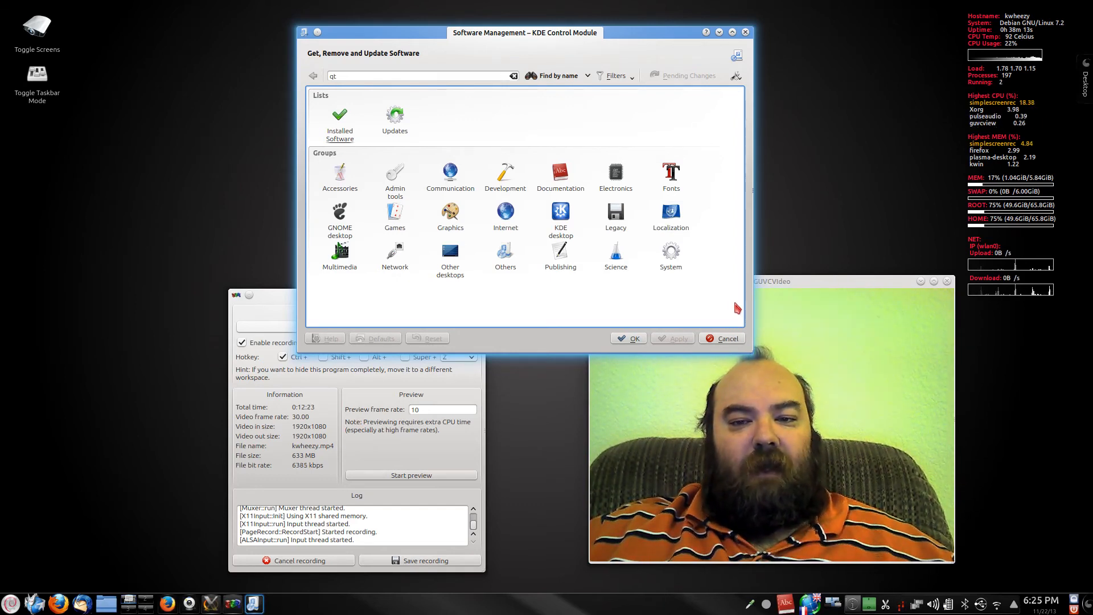
click(394, 118)
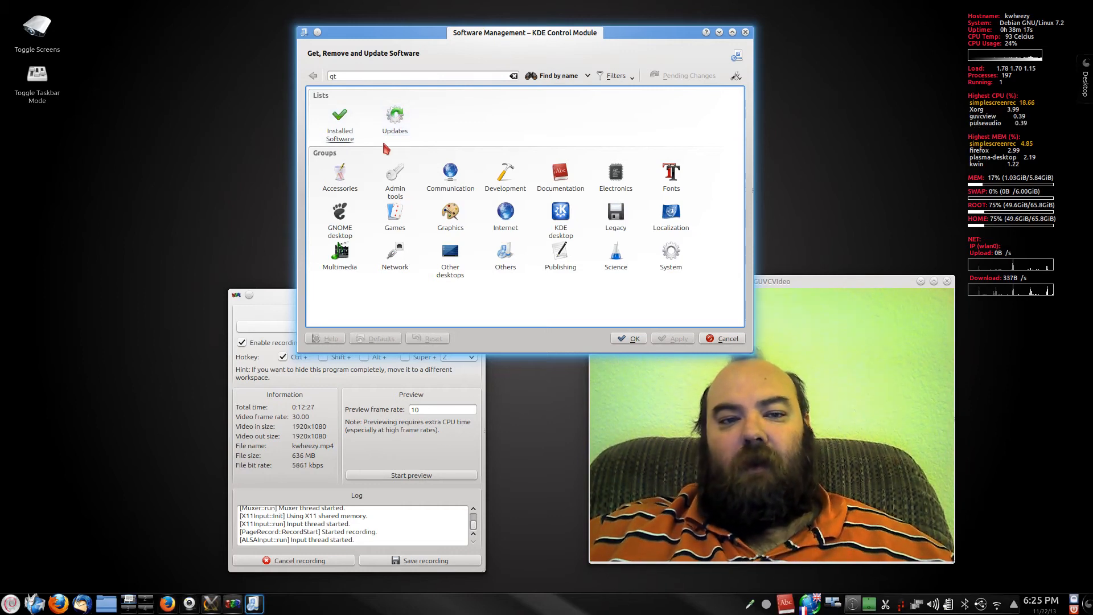
click(395, 115)
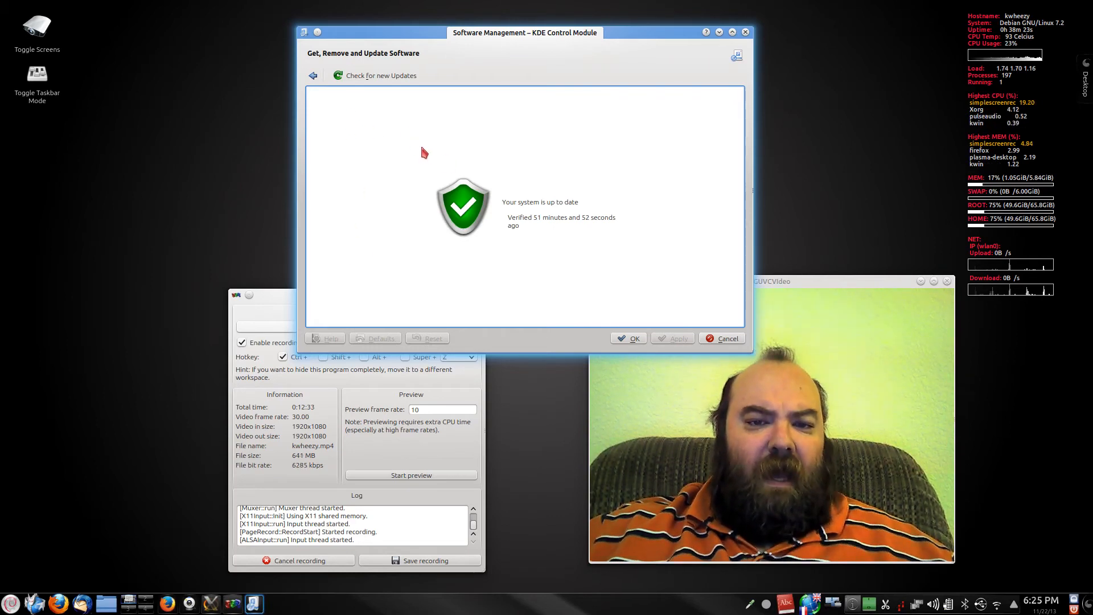
mouse_move(580, 230)
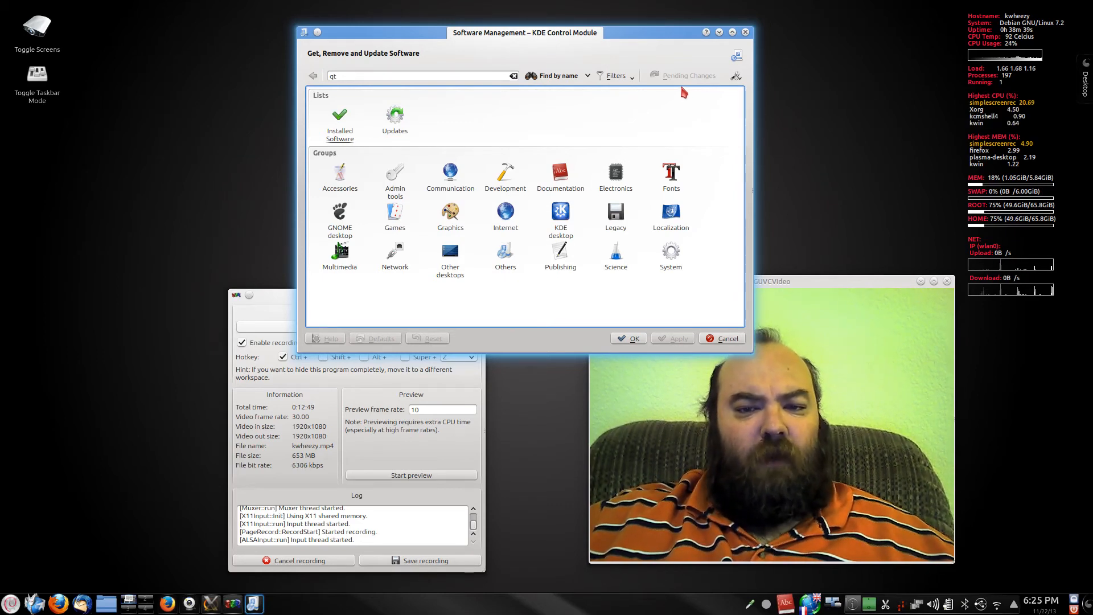
mouse_move(430, 306)
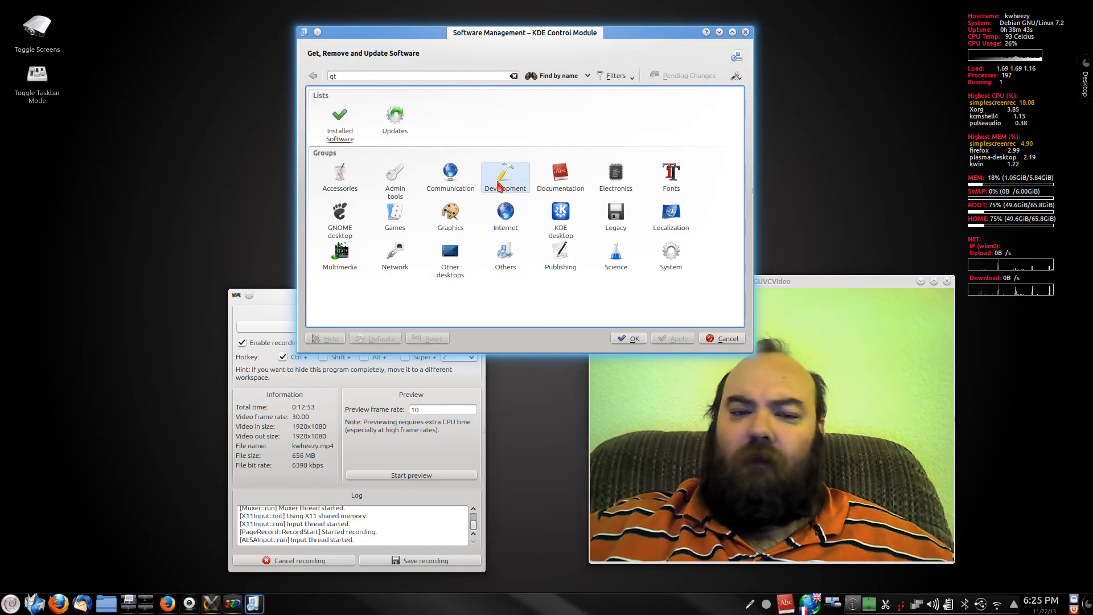
Step: Clear the search, look up 'tux' and begin installing Extreme Tux Racer
click(418, 75)
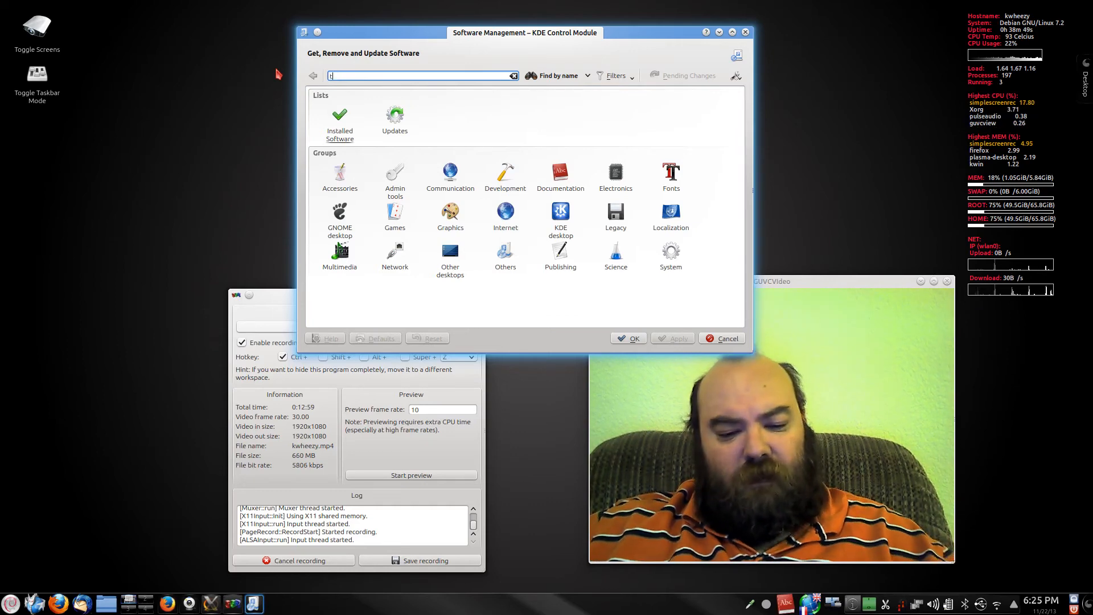
text(ux)
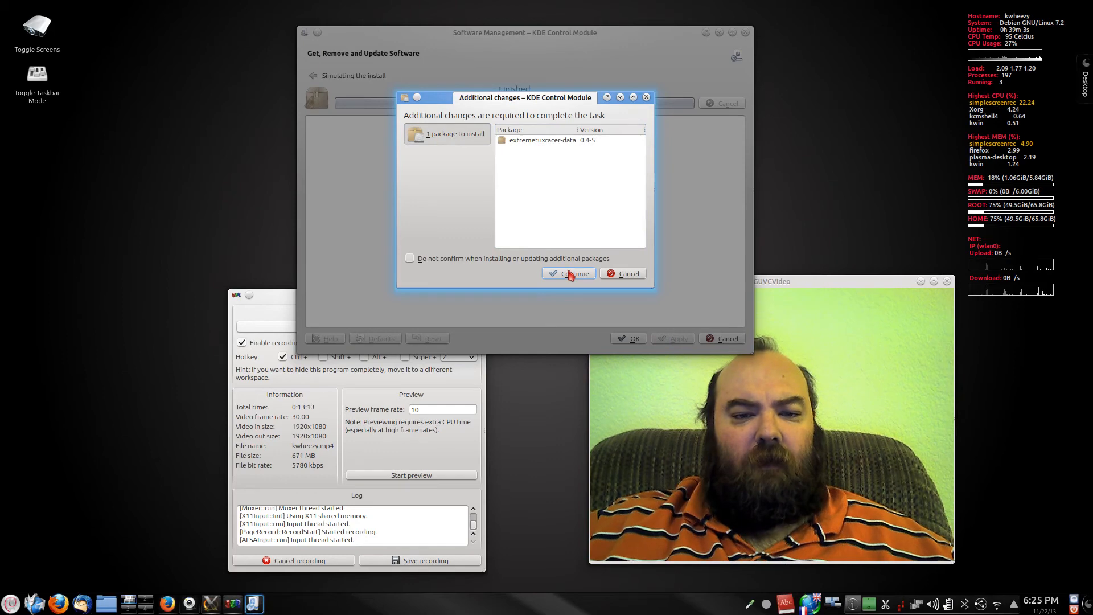
Step: Accept the extra extremetuxracer-data package and authorize the install with the root password
click(568, 273)
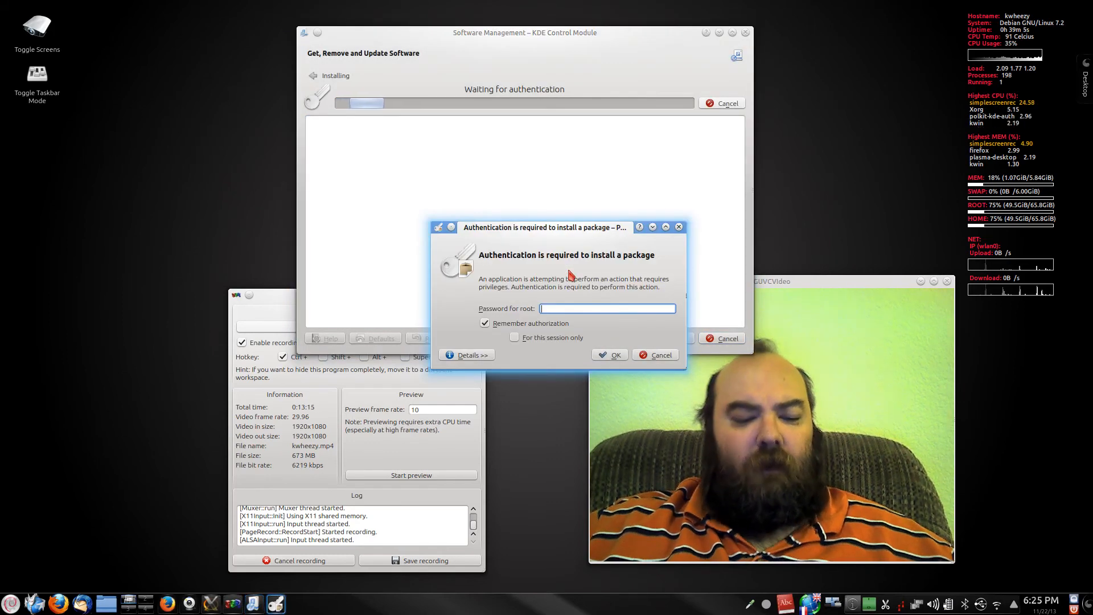
text(••••)
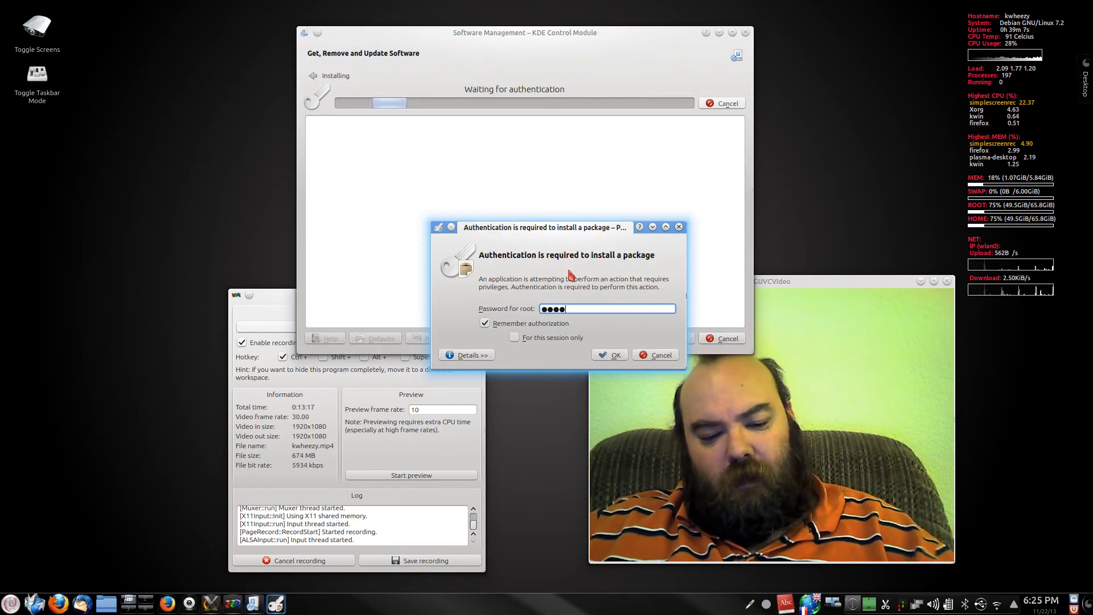
click(608, 355)
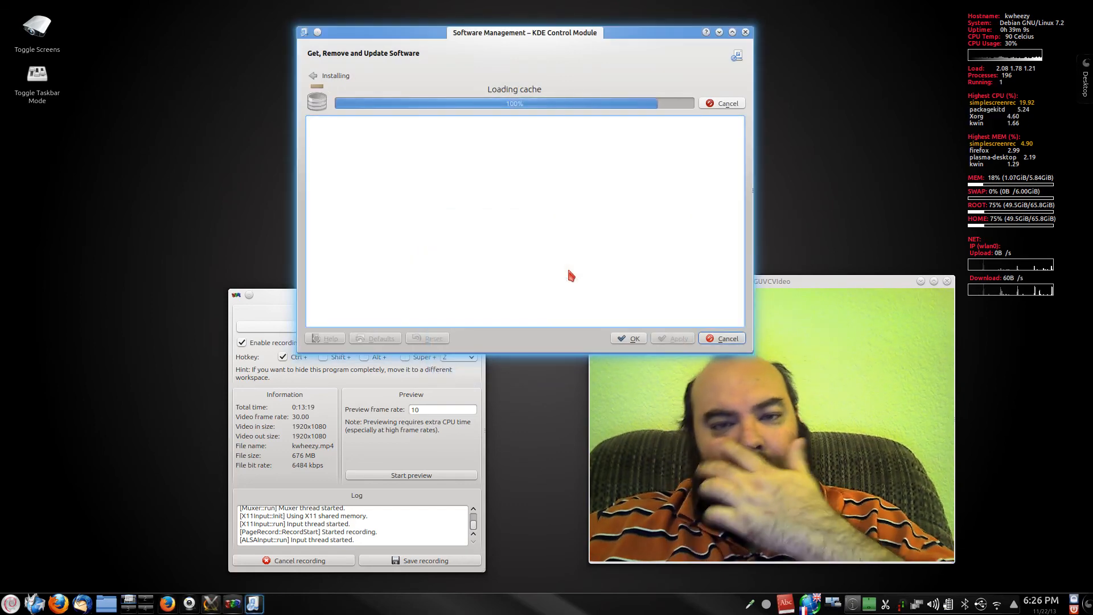